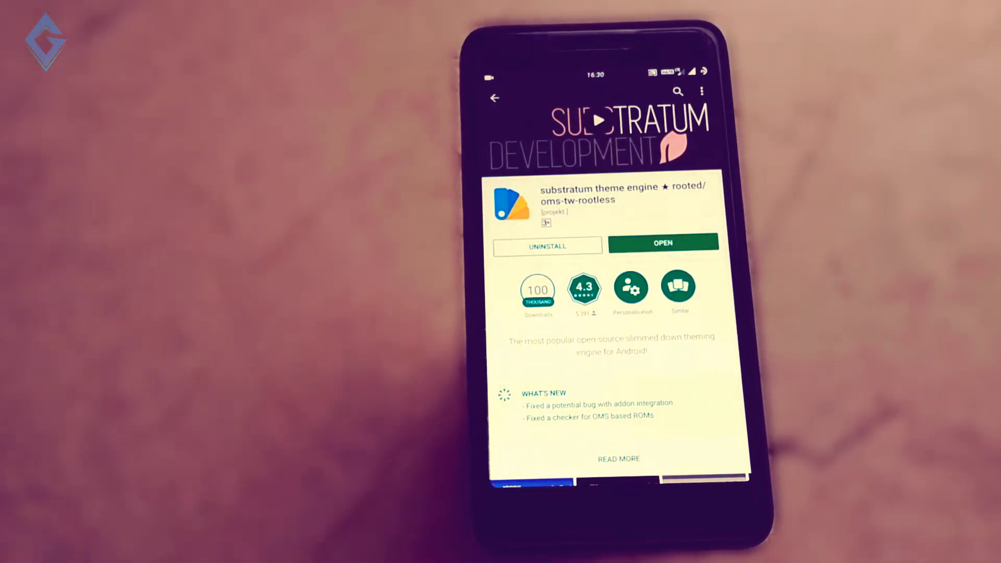
Open the Phone app and show its empty favourites tab.
click(494, 97)
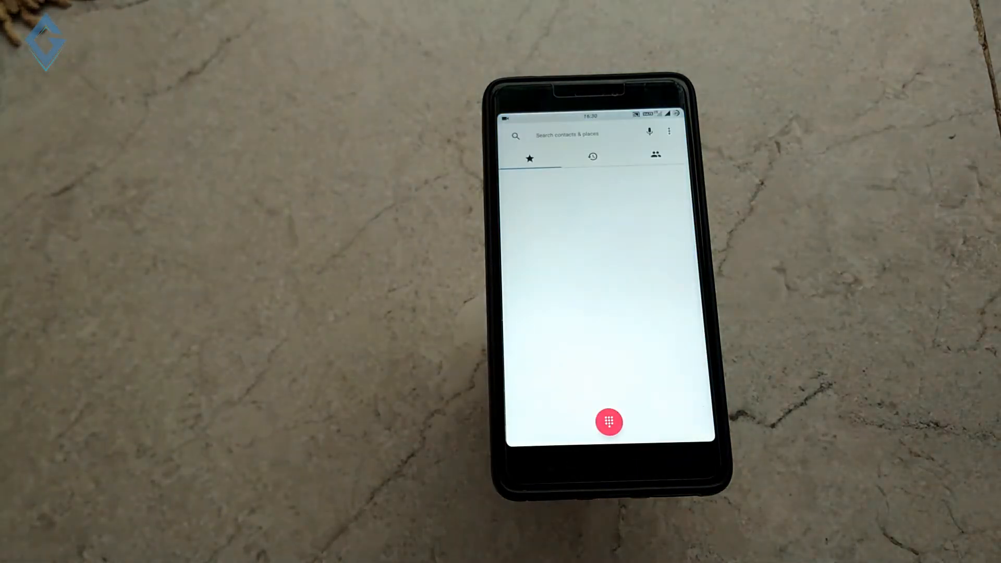
click(591, 157)
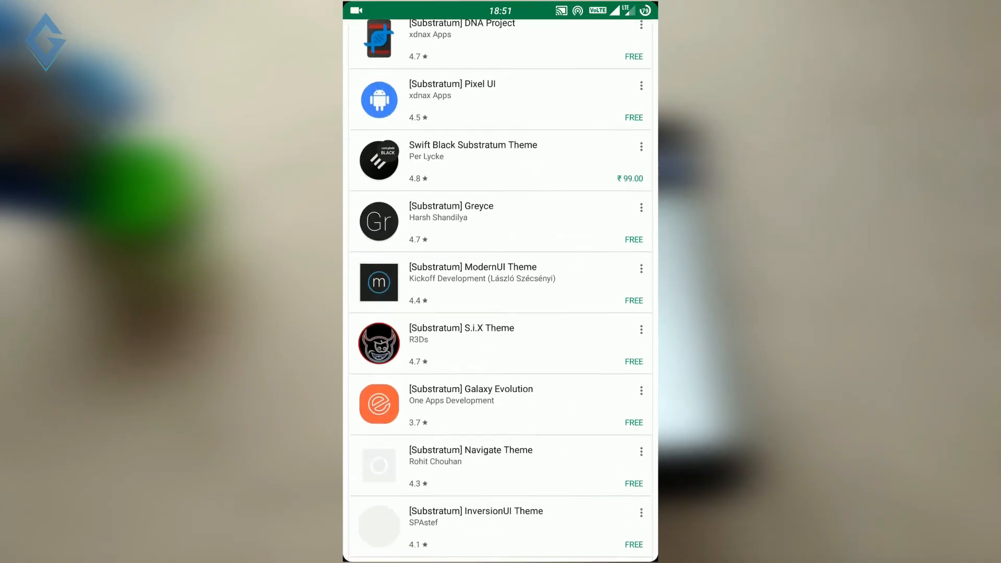
Scroll down the Substratum results to reveal Compound, RubiQ and the installed Android O theme.
scroll(down, 3)
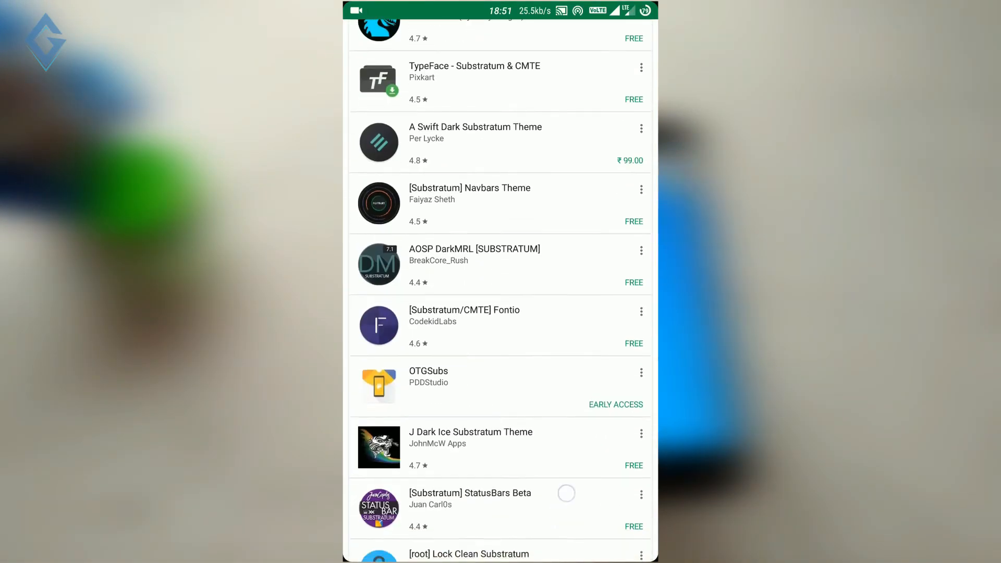
scroll(down, 3)
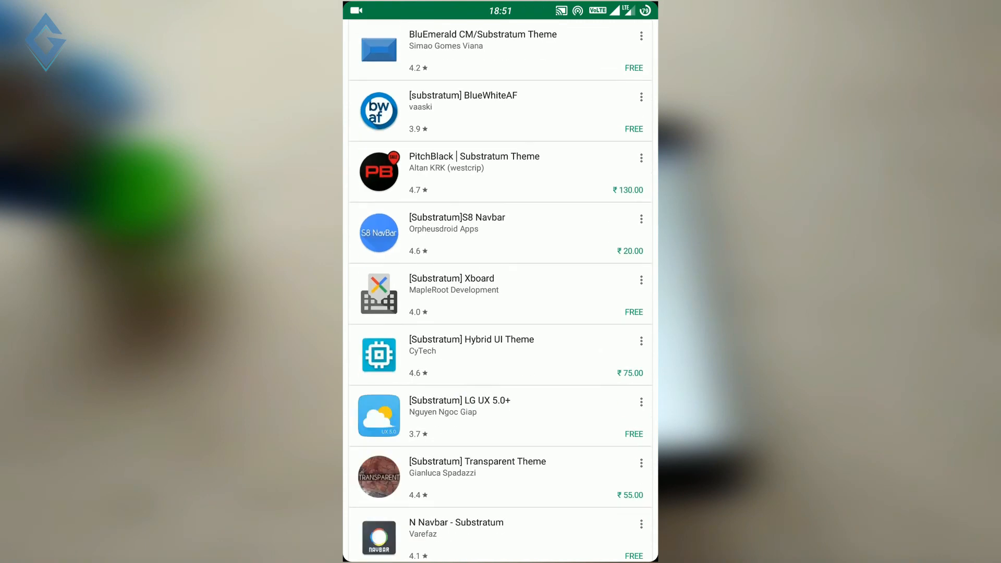
scroll(down, 3)
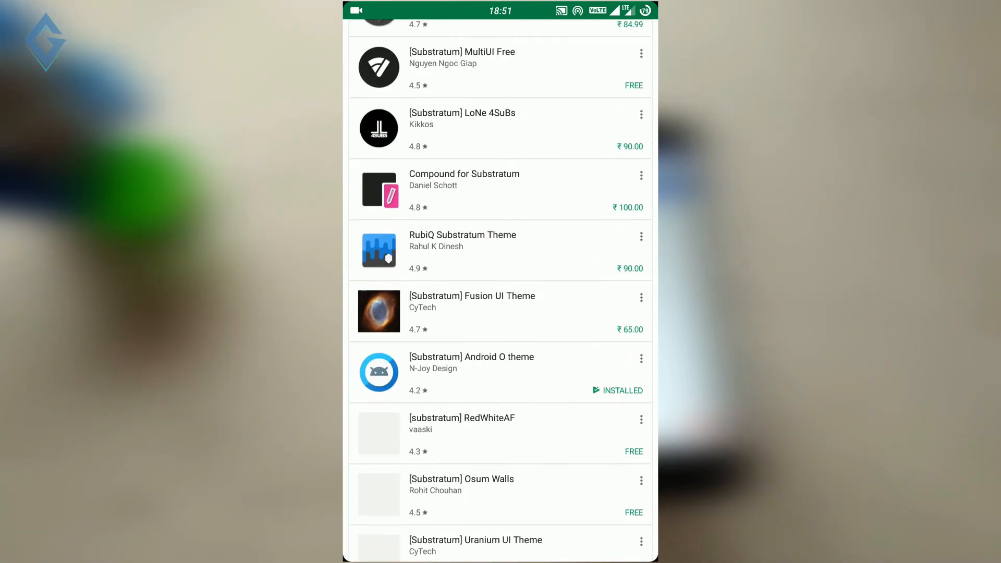